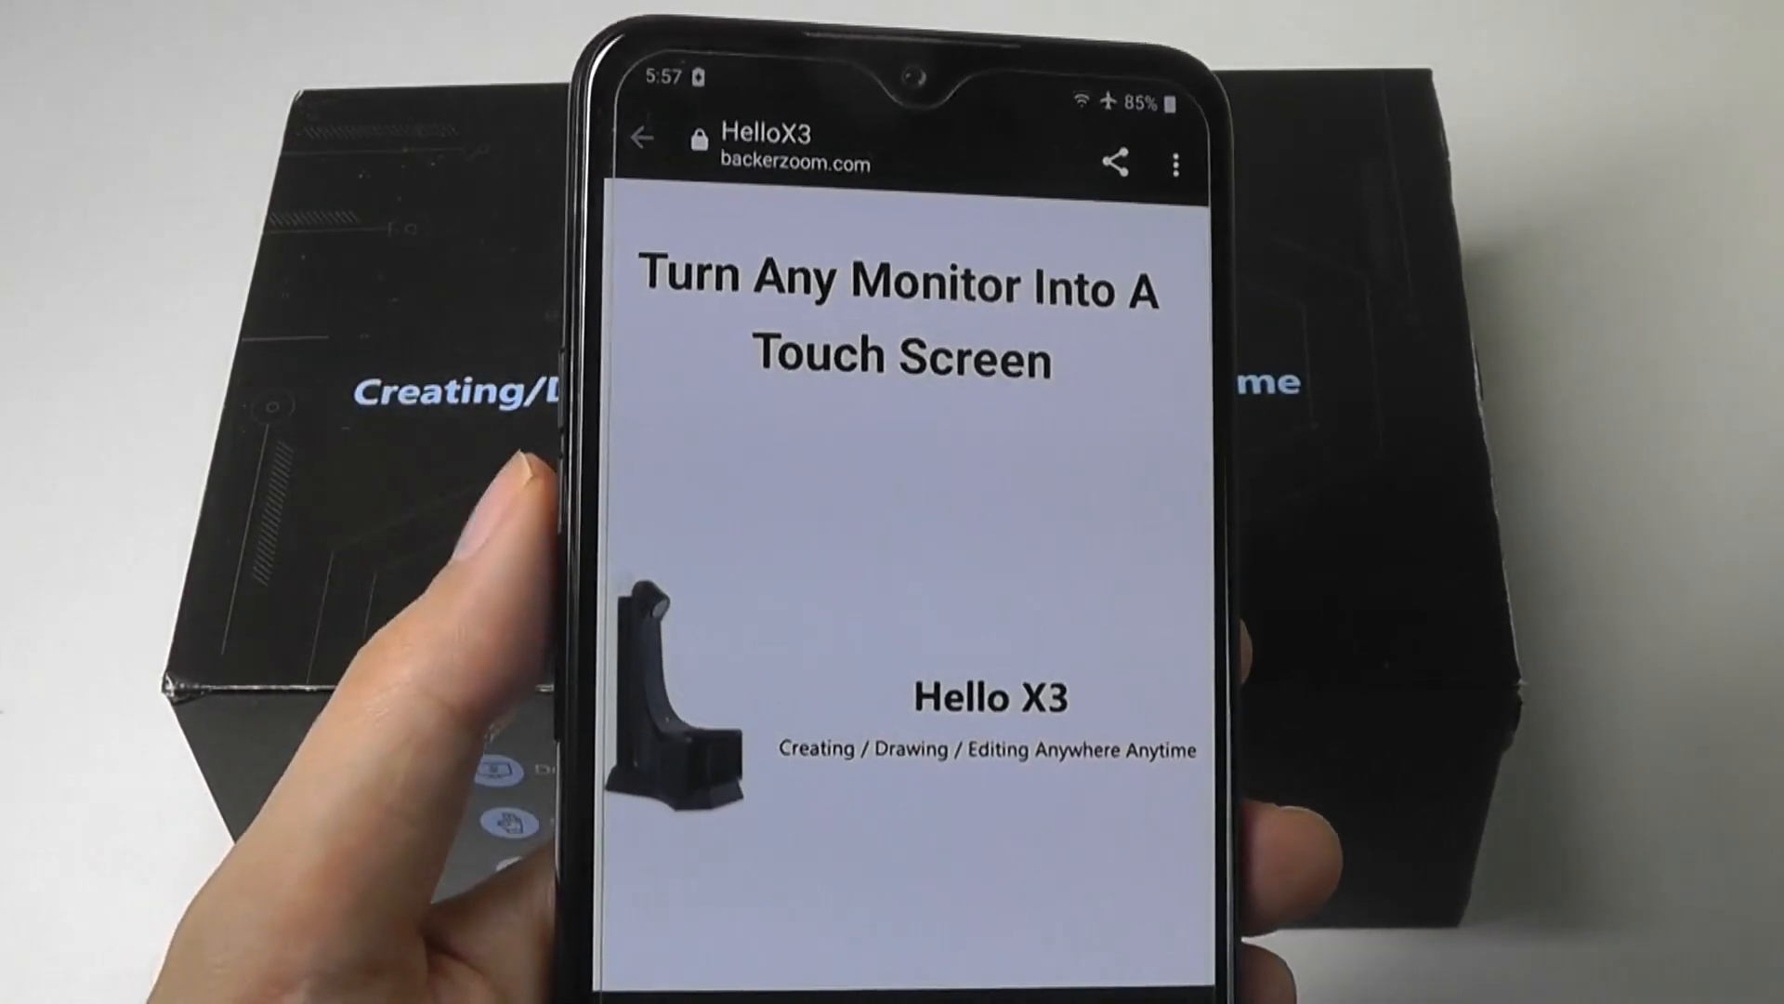
# - Scroll the BackerZoom page down to the touch-screen and easy-installation sections
pyautogui.scroll(-3)
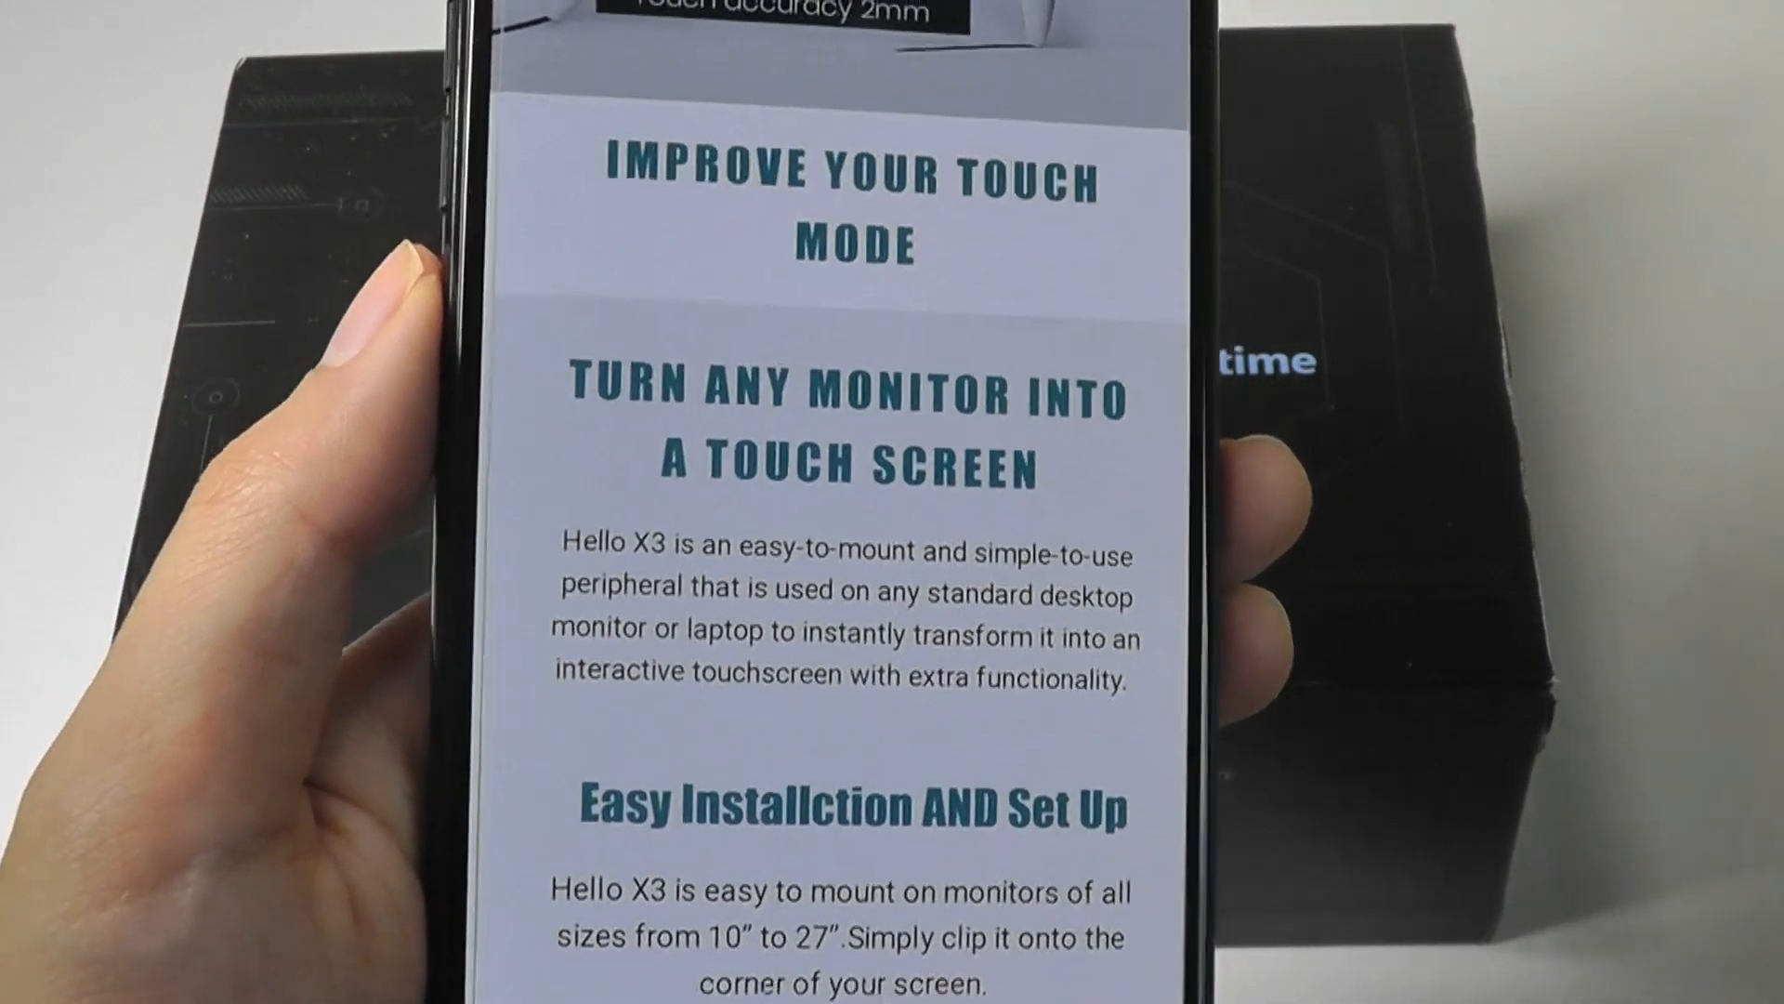
pyautogui.scroll(-3)
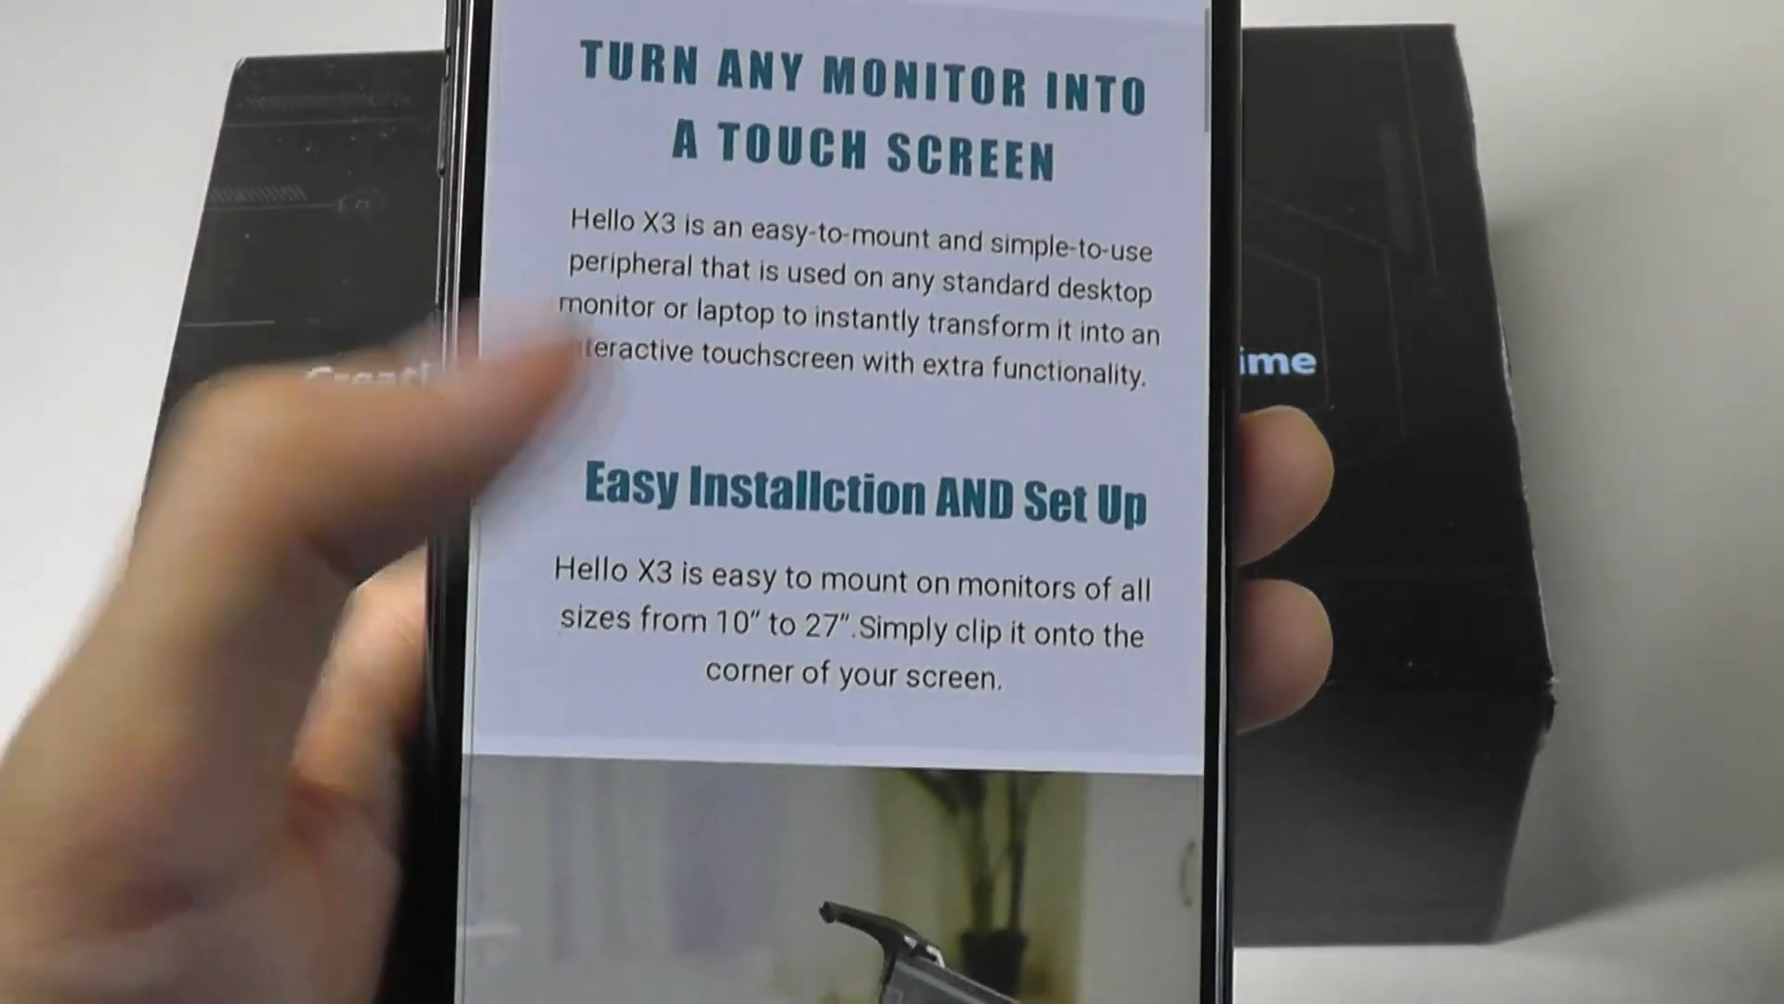
pyautogui.scroll(-3)
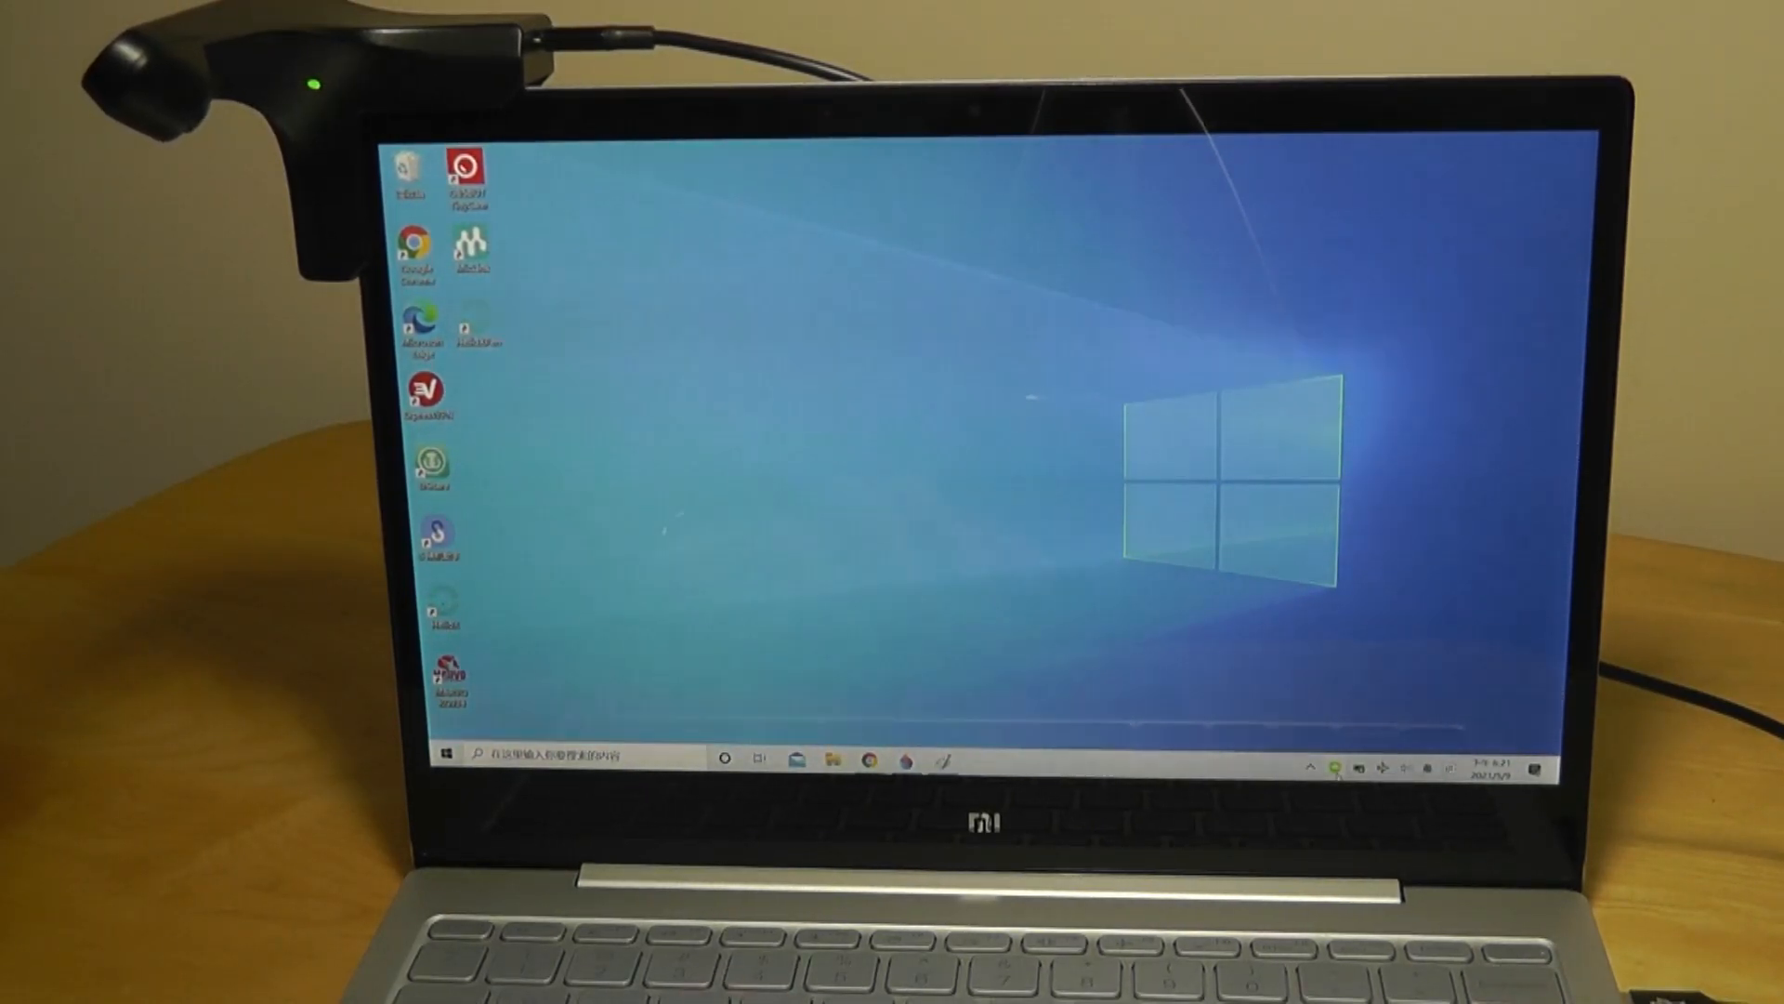
# - Choose Help from the Hello X Pen tray icon menu
pyautogui.click(1338, 764)
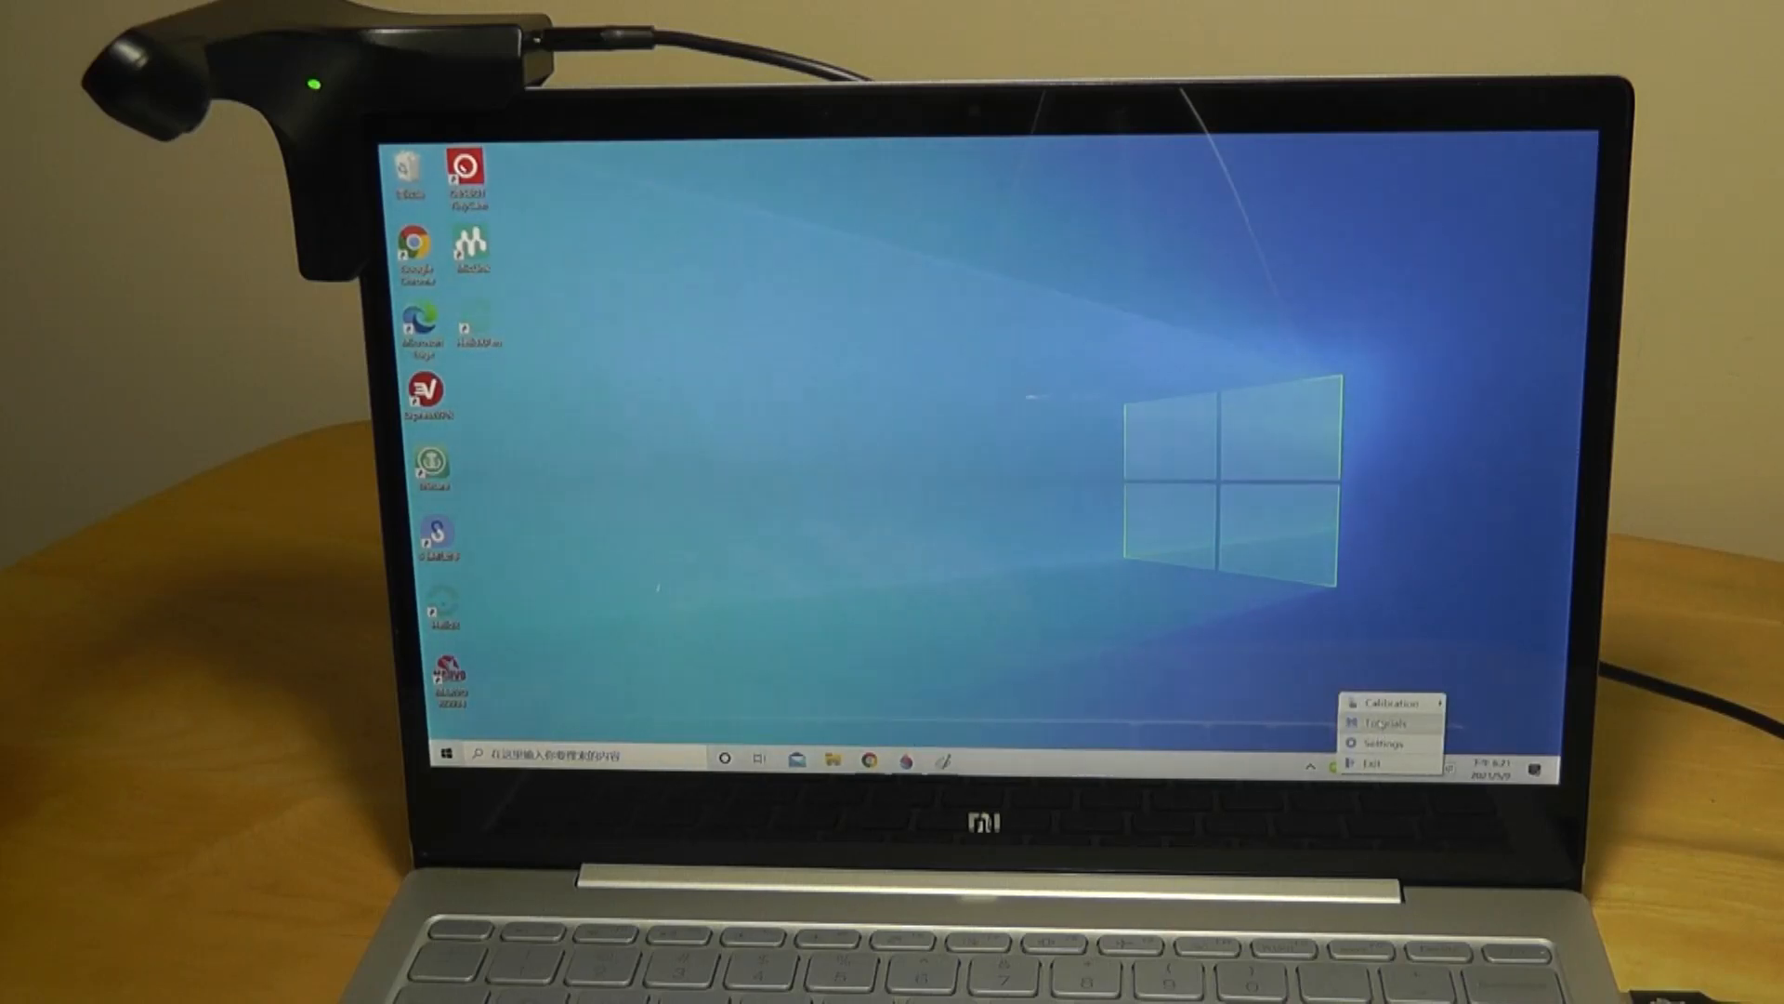
pyautogui.click(1384, 701)
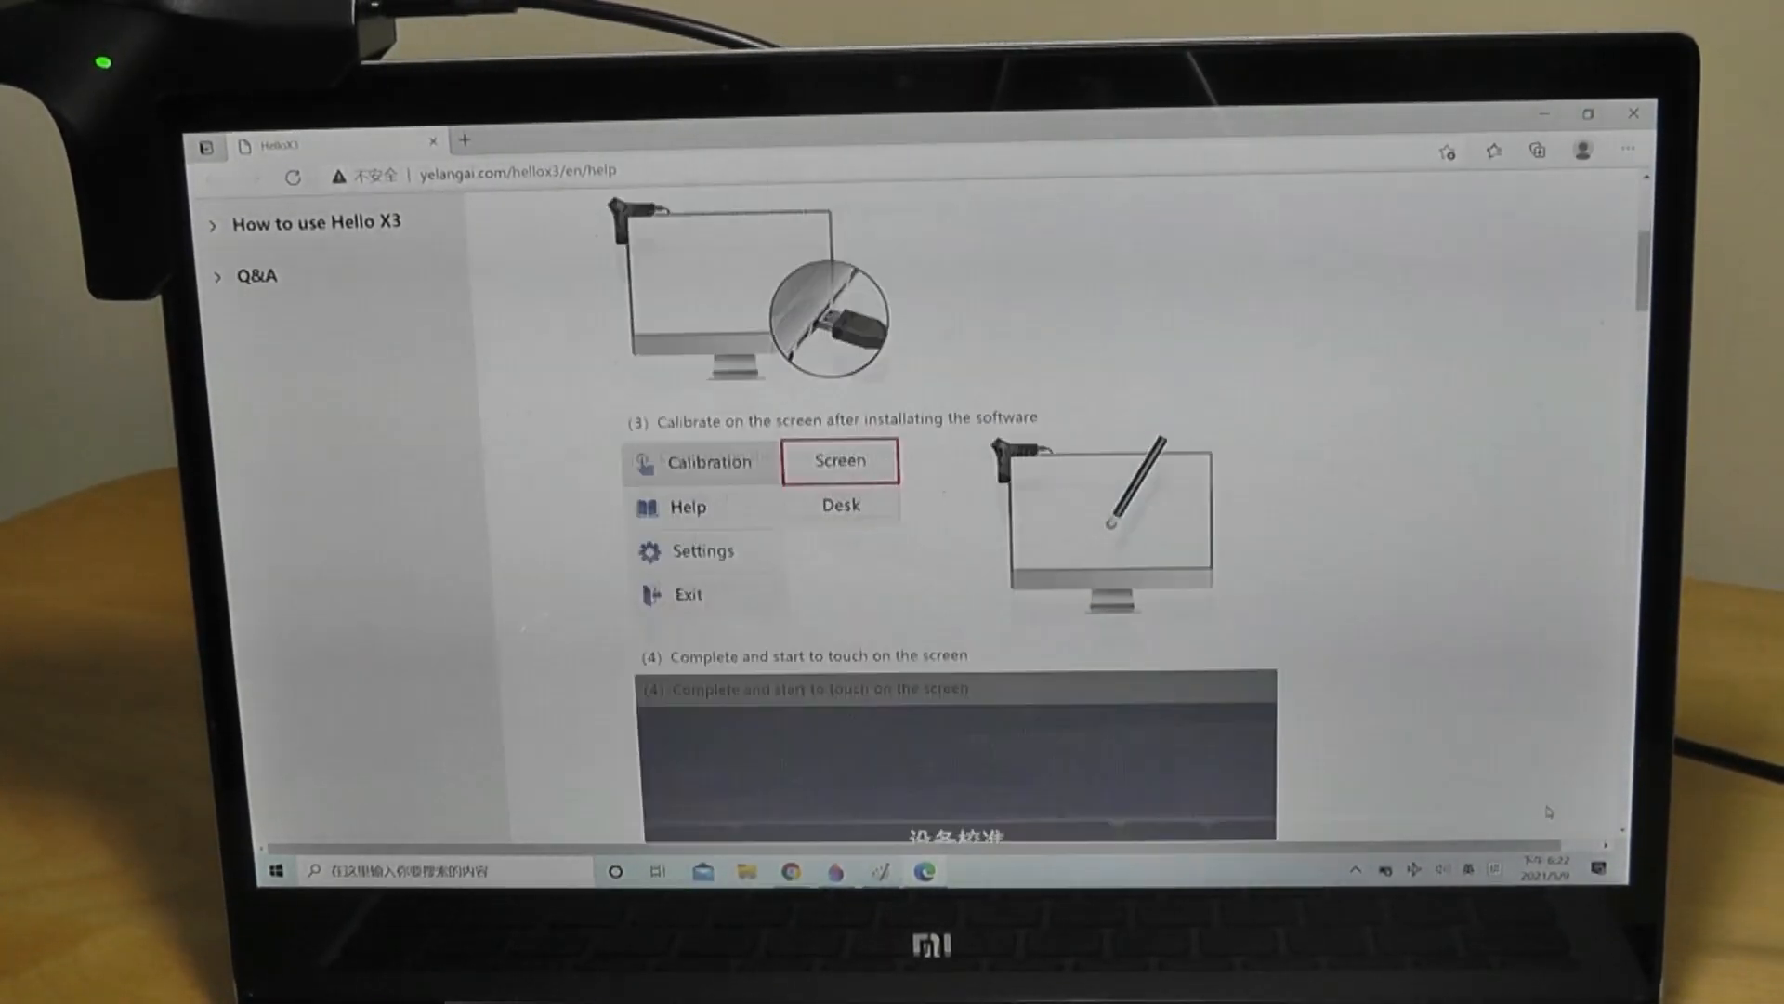
# - Scroll the yelangai help page down to step (3), Calibrate on the screen
pyautogui.scroll(-3)
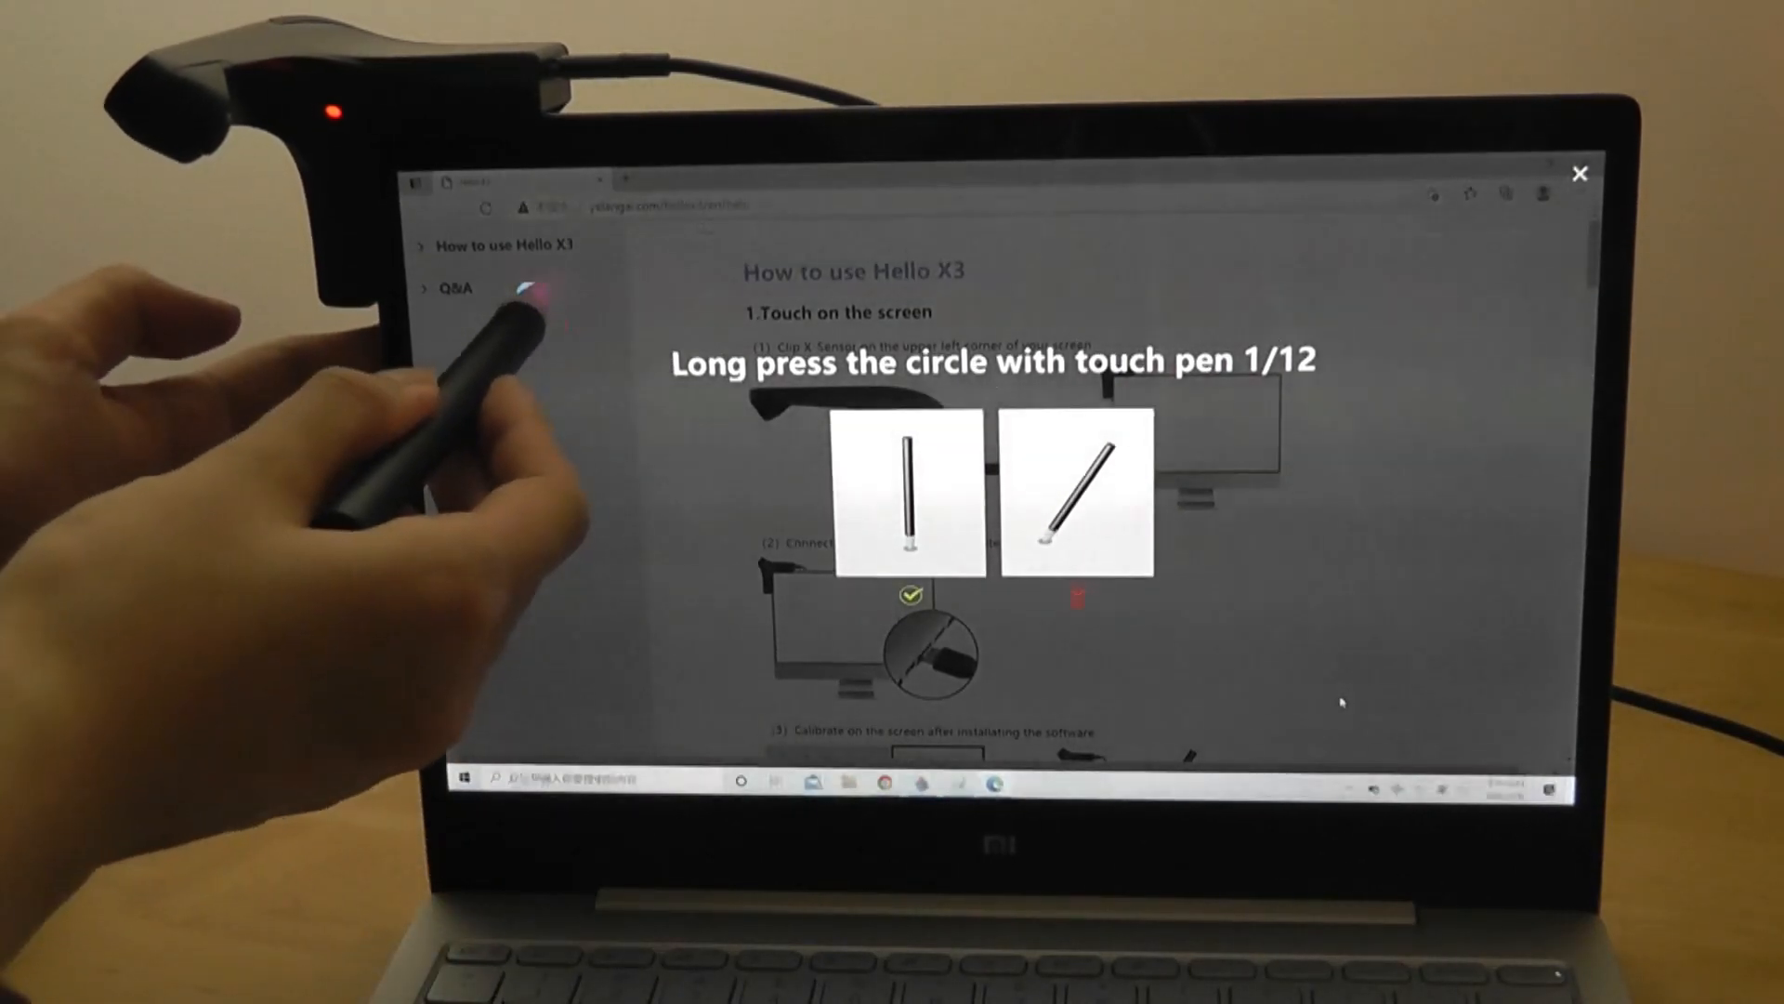
# - Long-press the twelve calibration circles with the pen, then choose Start Using
pyautogui.click(526, 294)
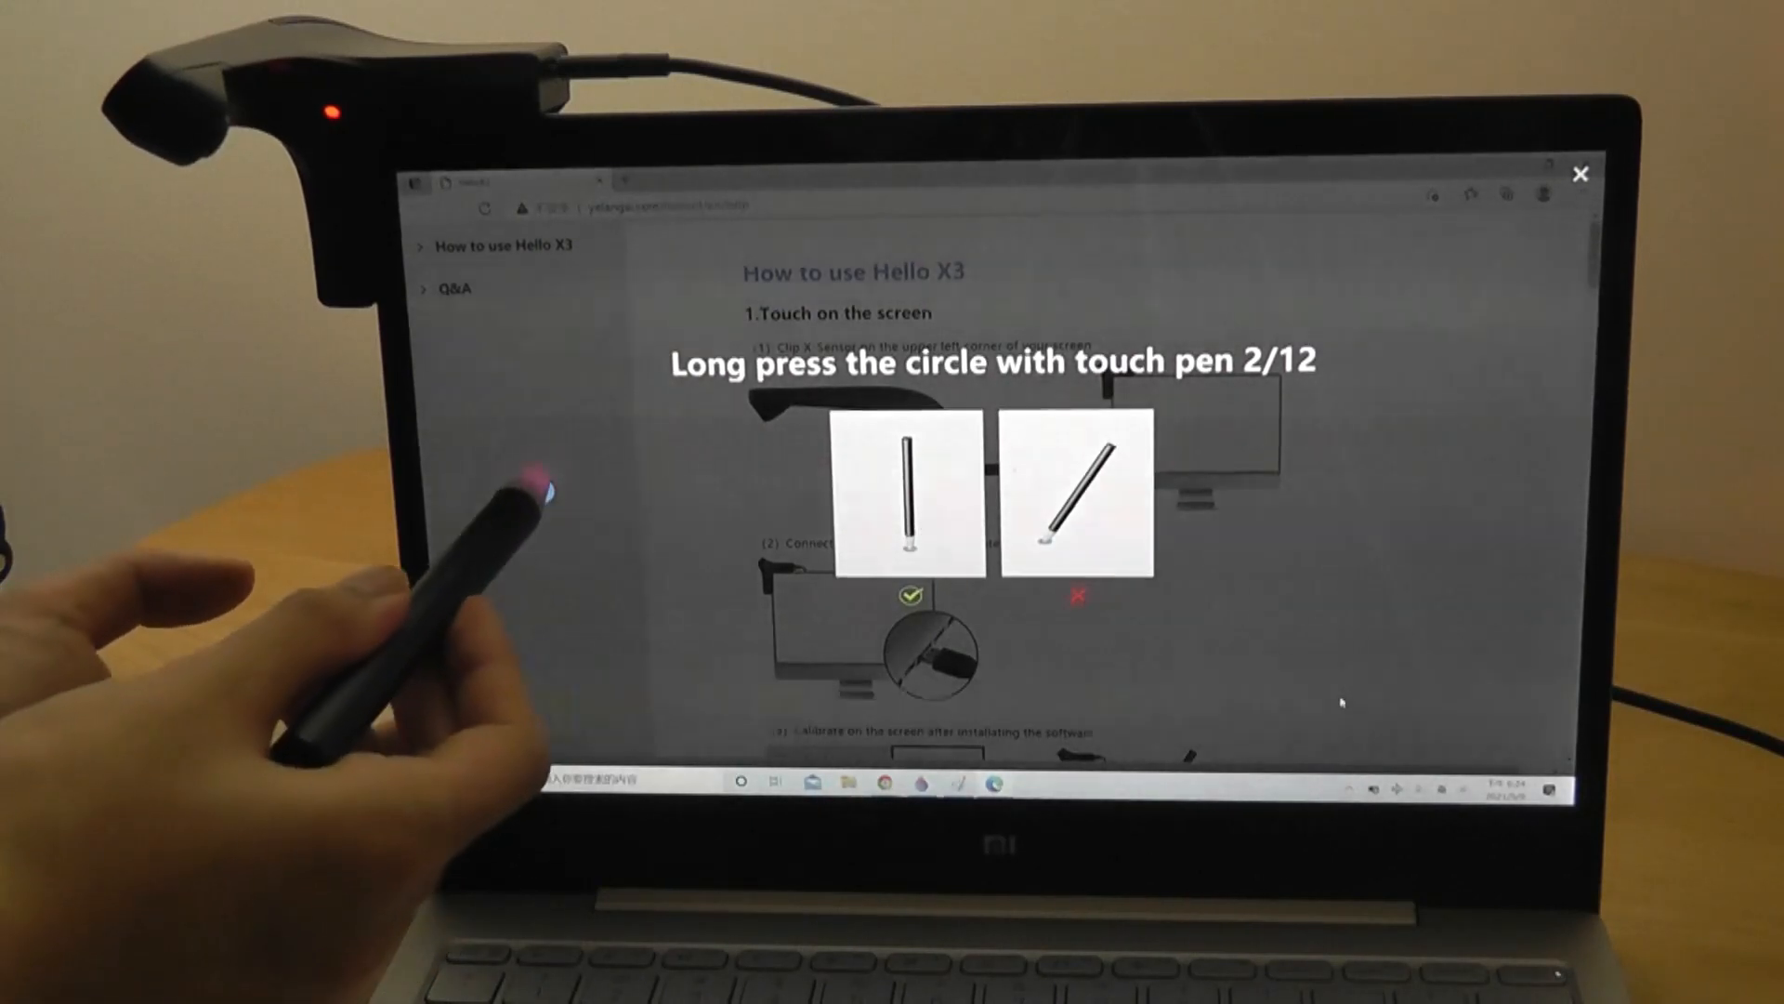
pyautogui.click(535, 493)
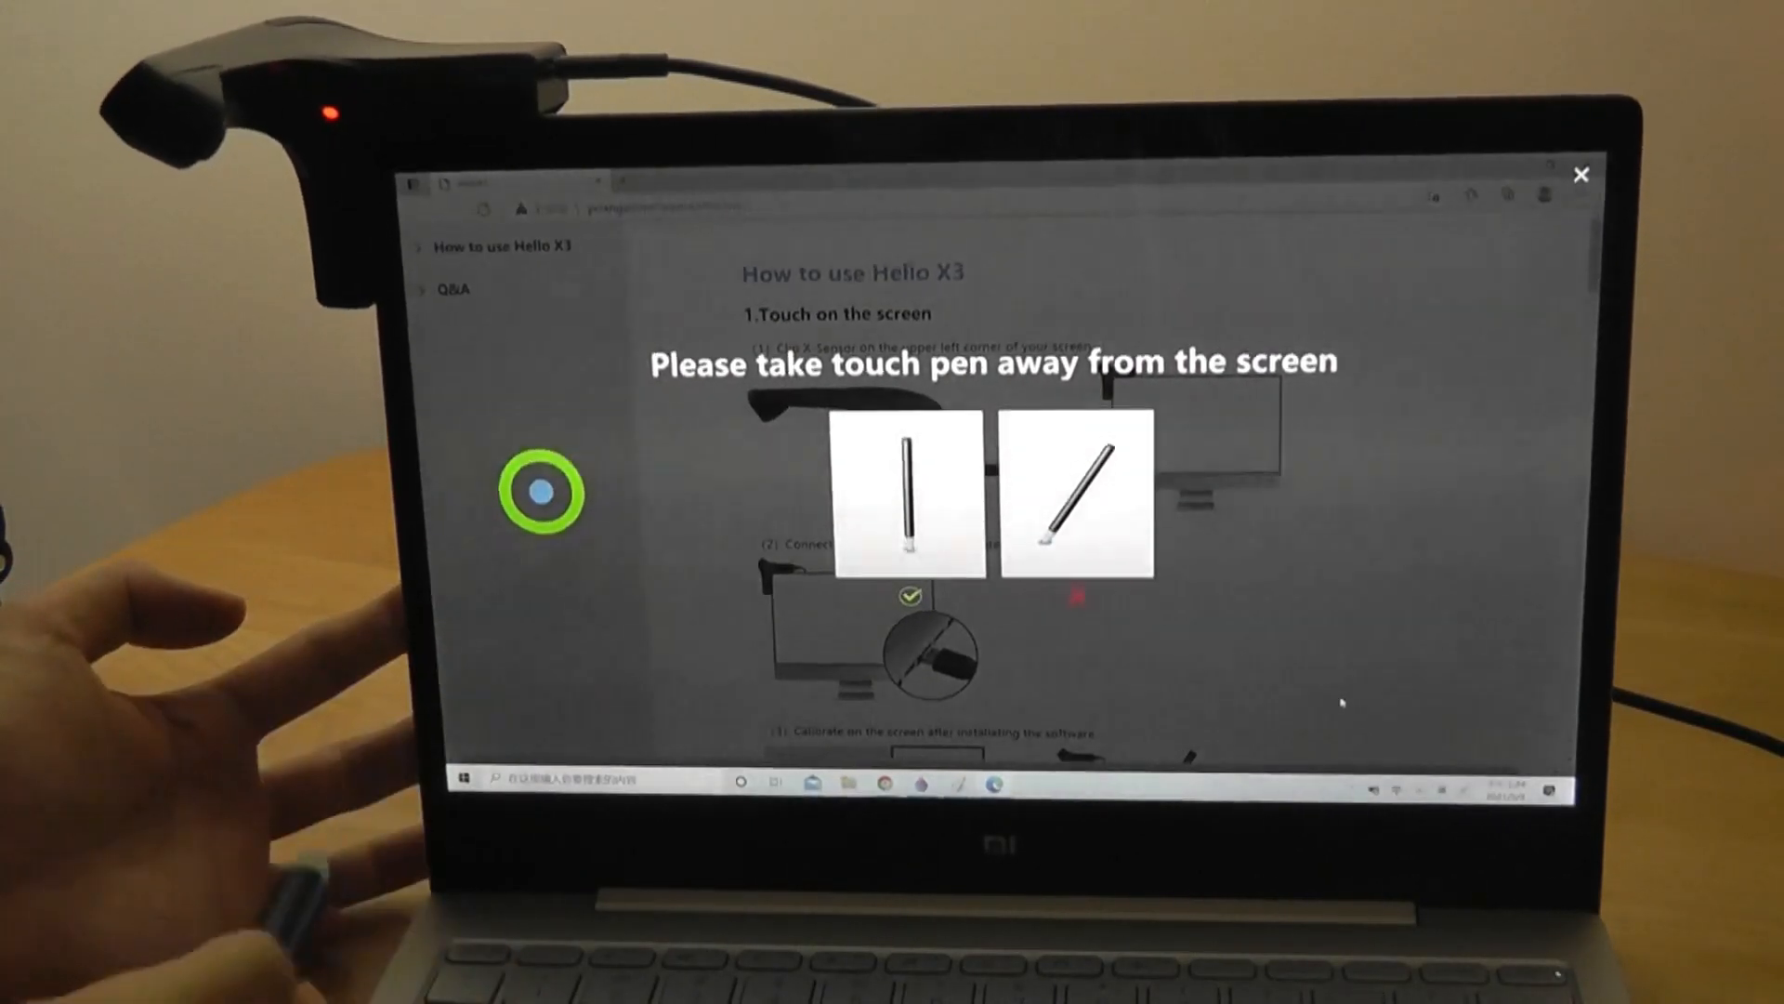
pyautogui.click(540, 677)
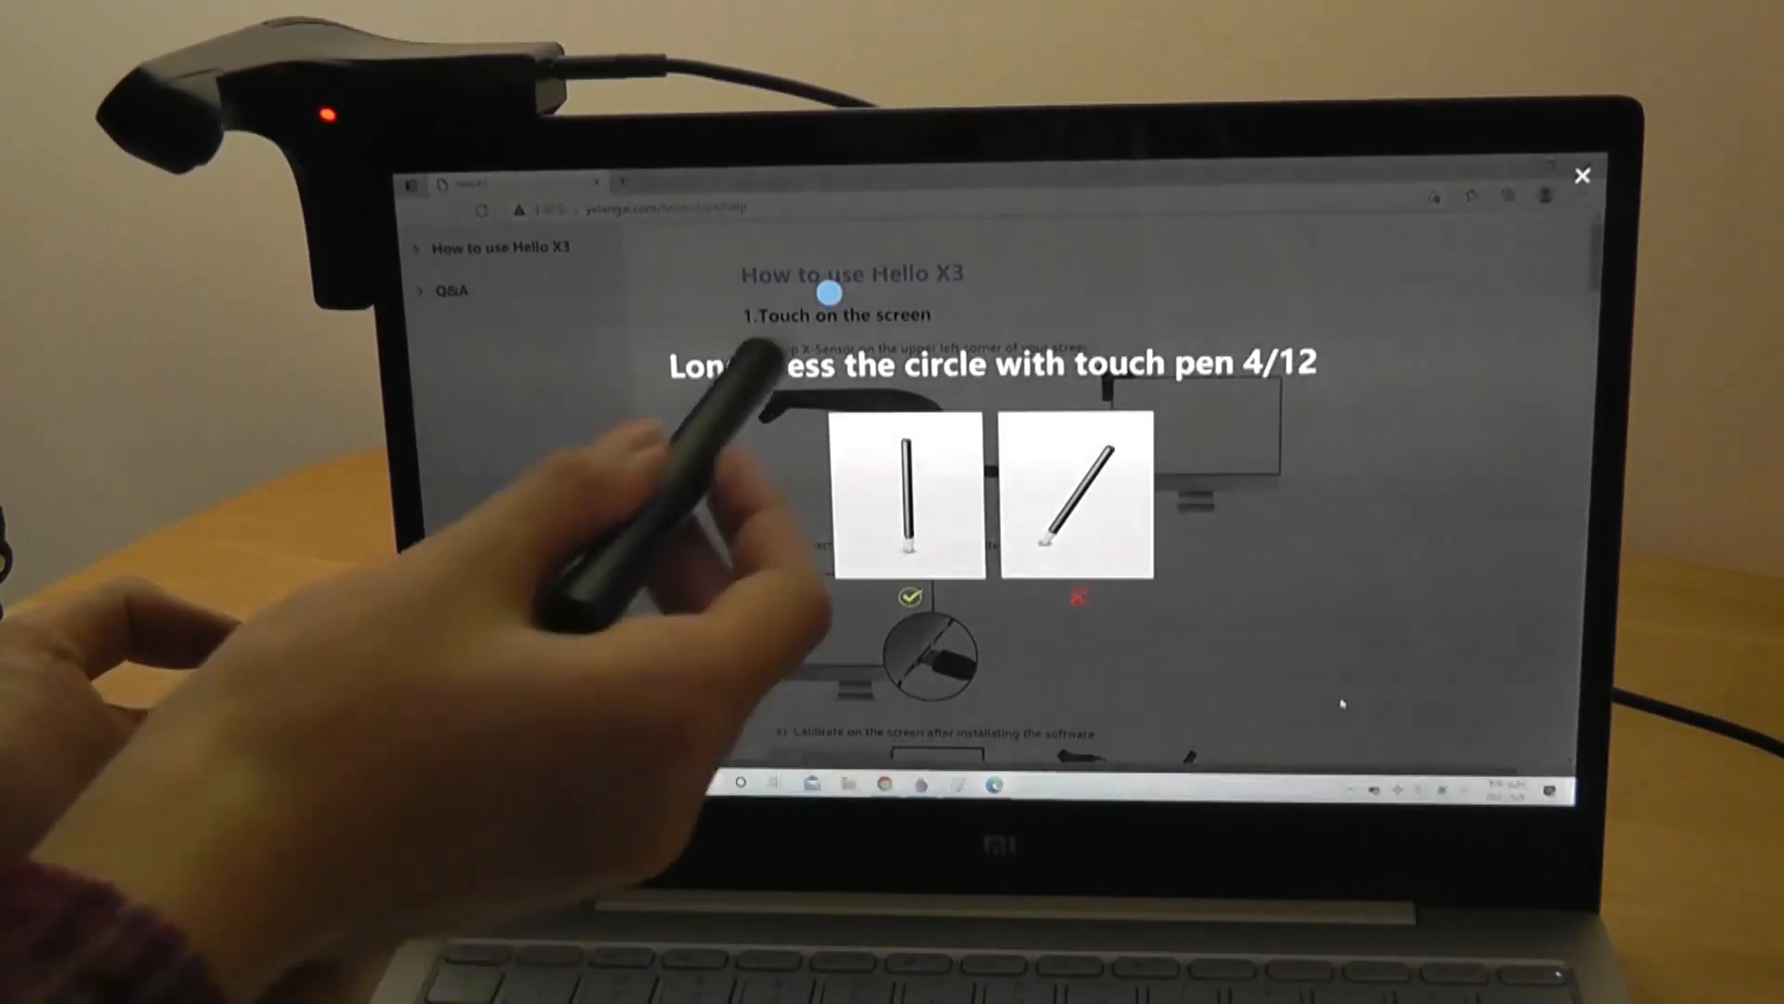
pyautogui.click(828, 294)
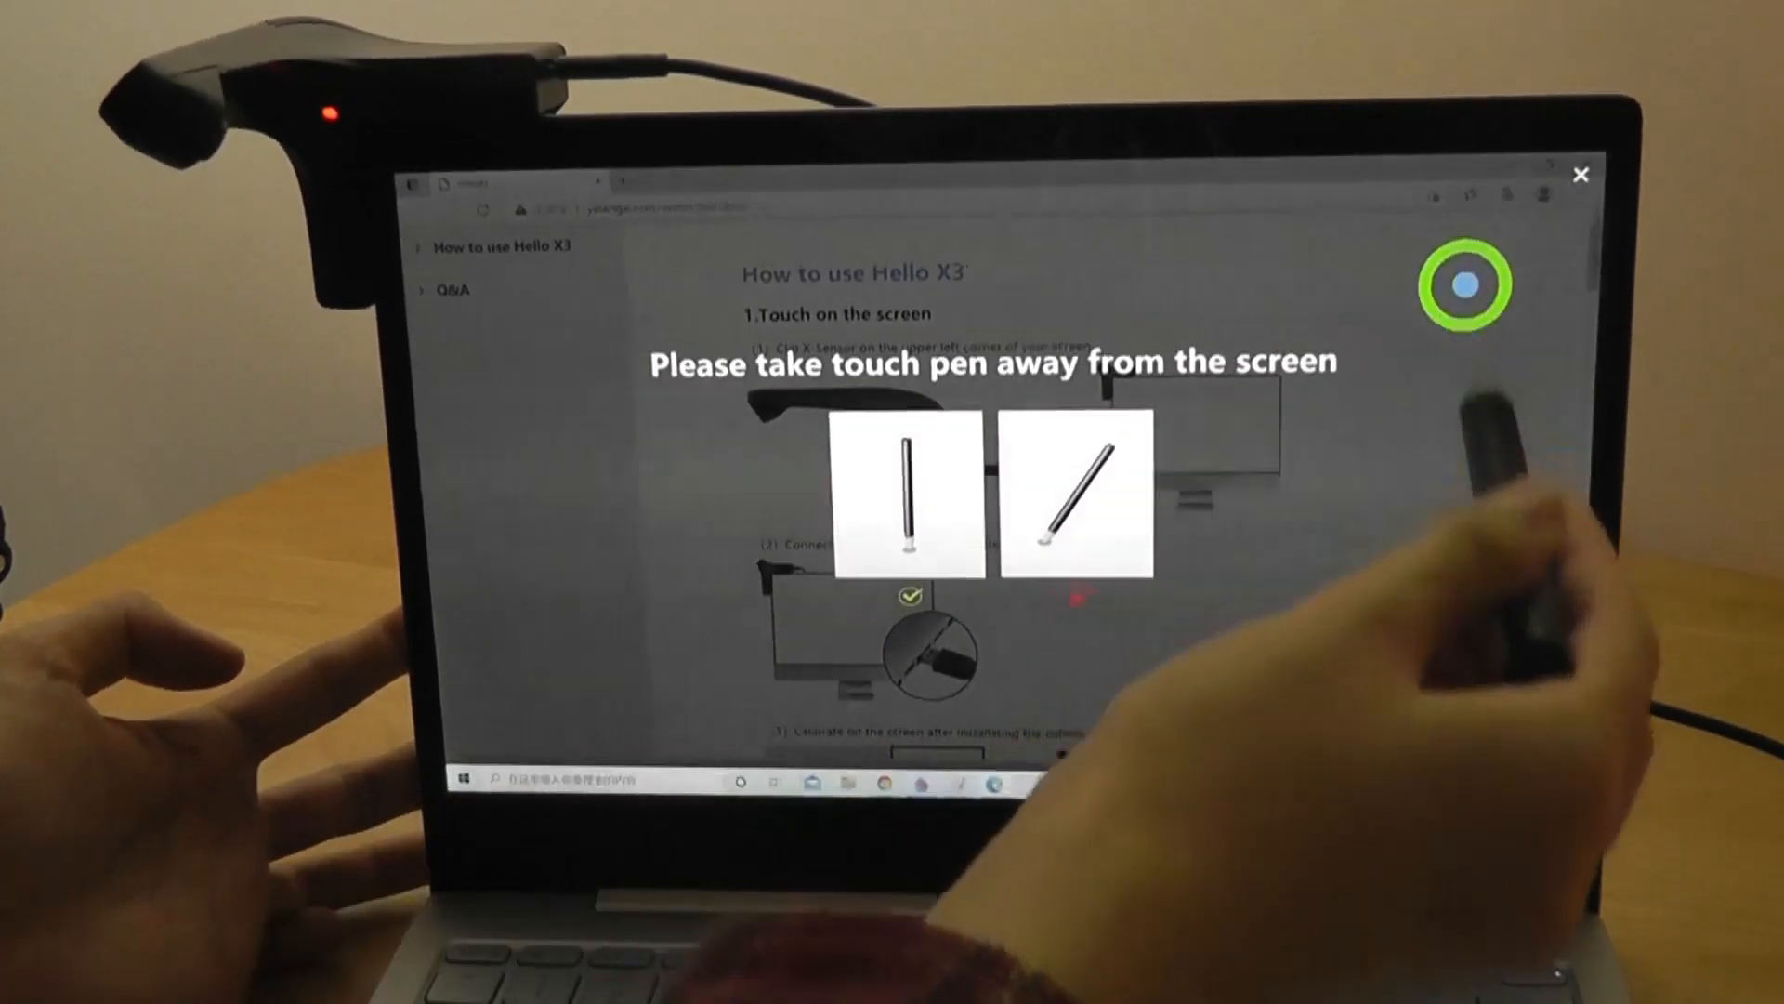
pyautogui.click(1462, 490)
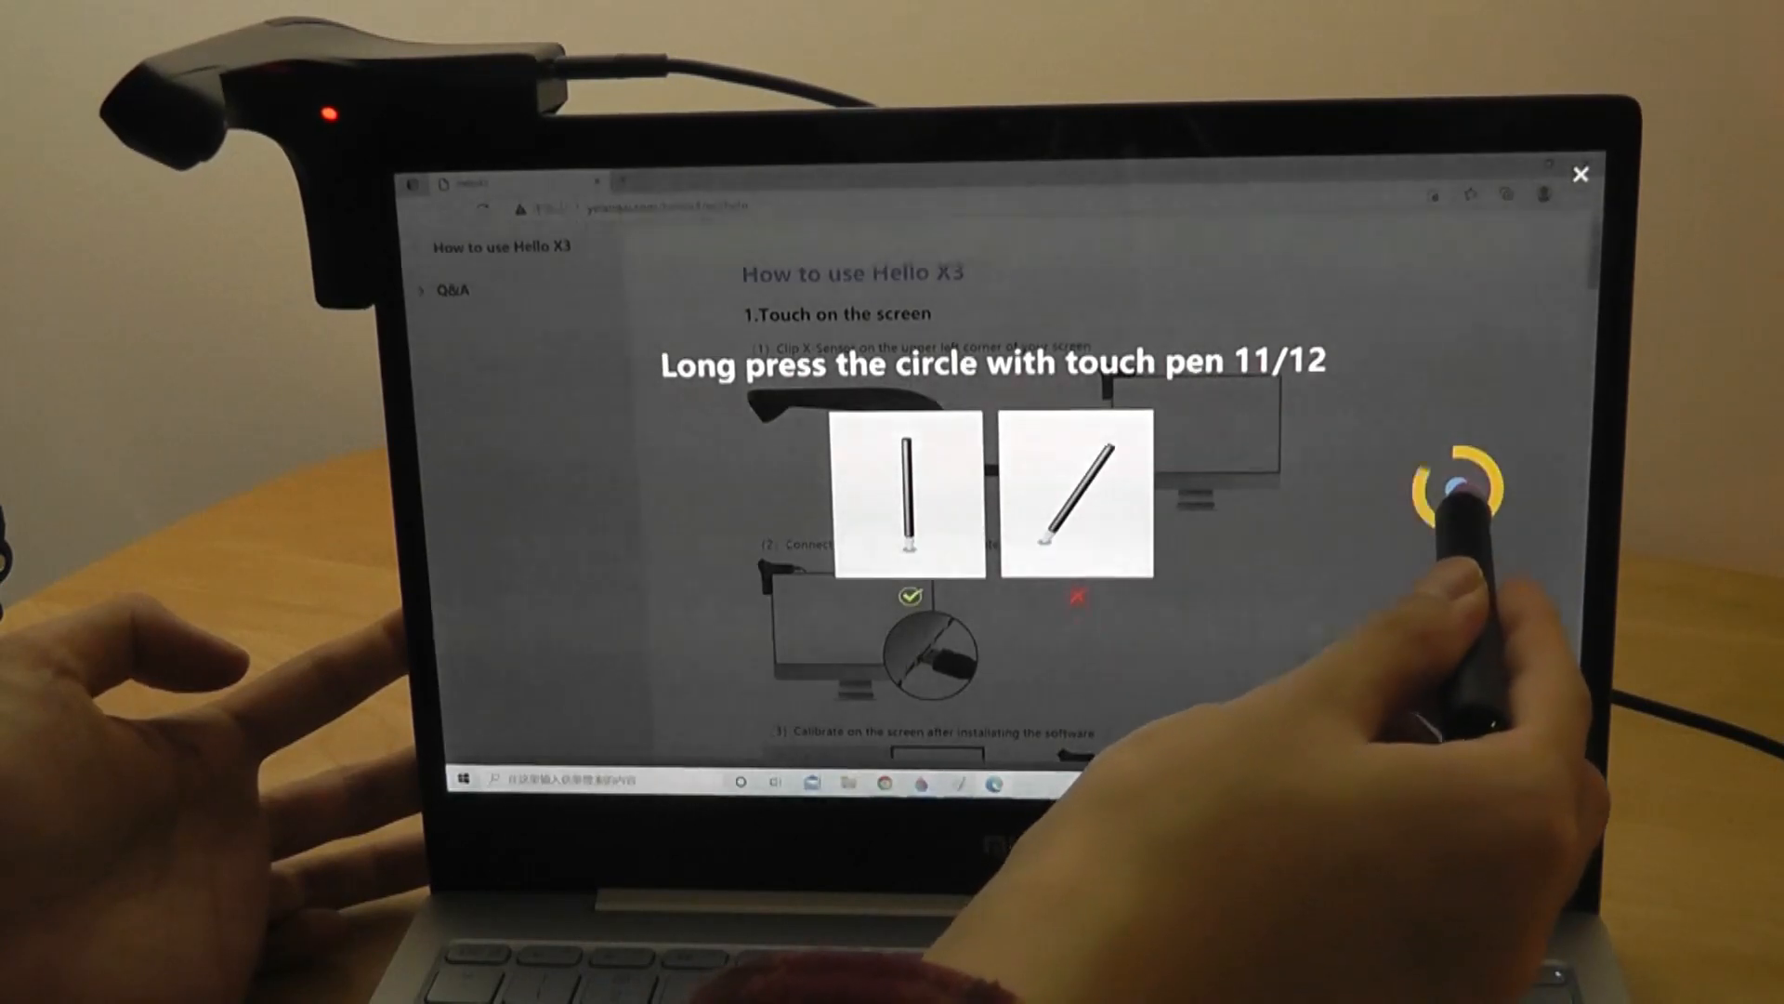
pyautogui.click(1456, 478)
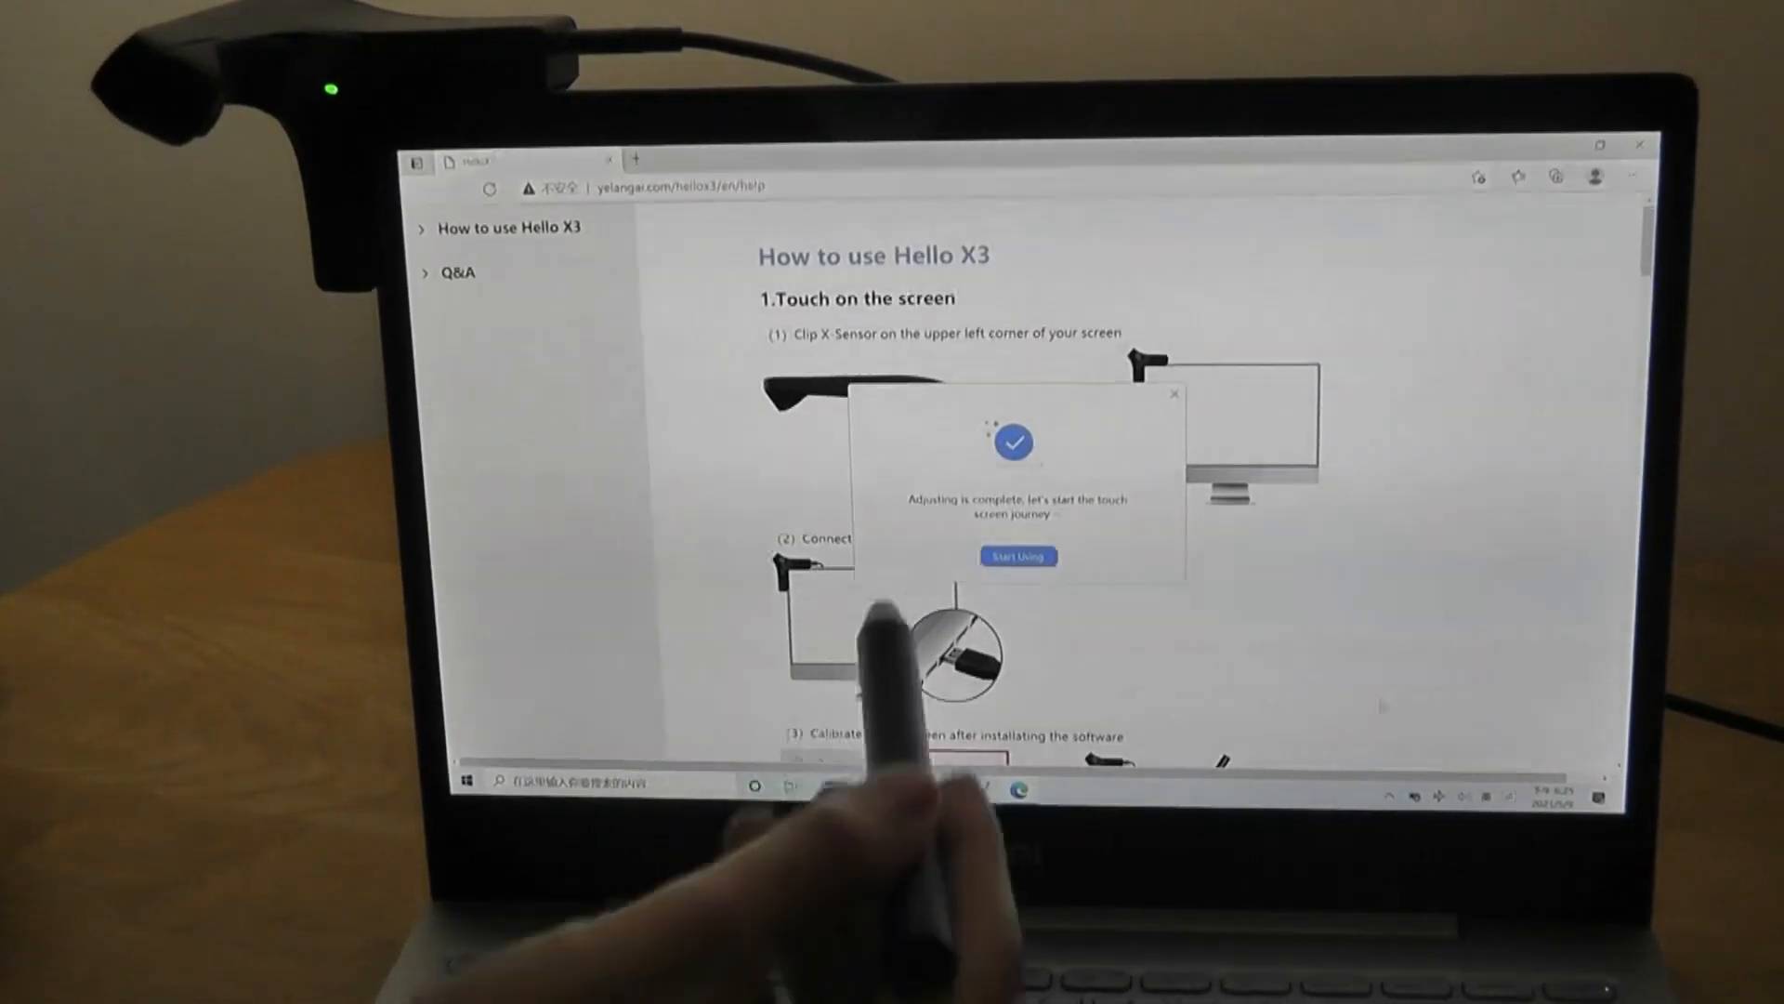
pyautogui.click(1019, 557)
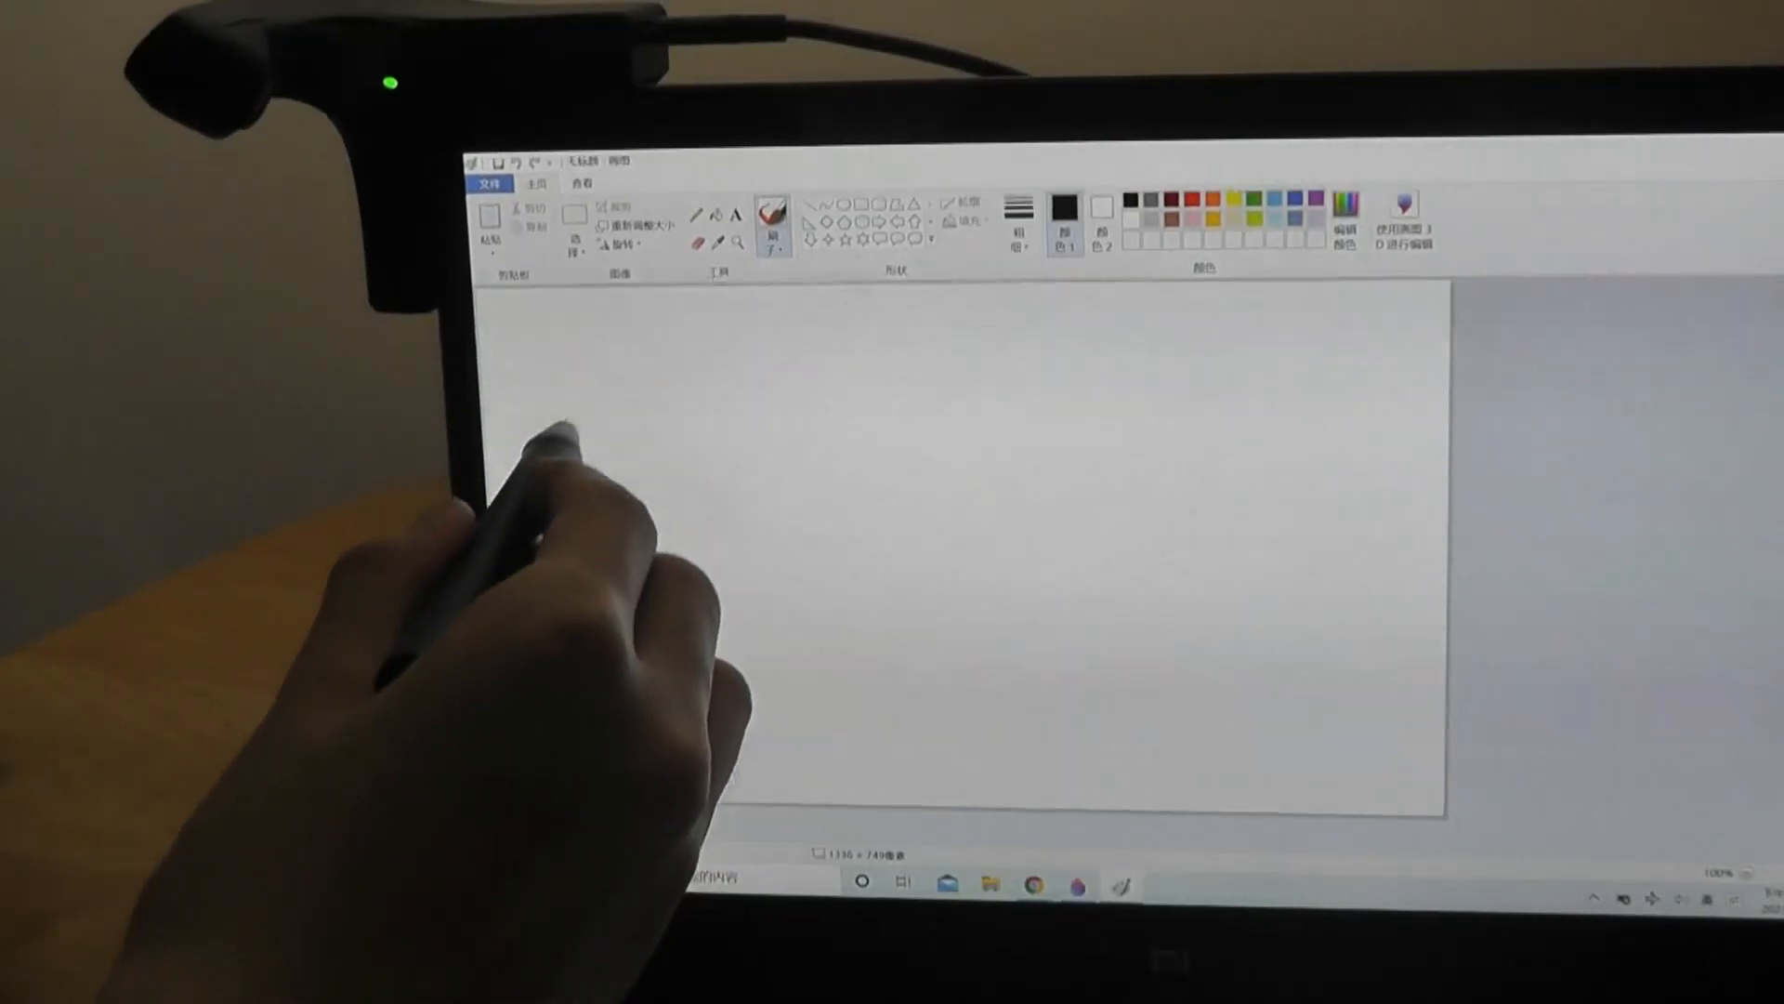
# - Handwrite 'hello' and underline it on the Paint canvas with the pen
pyautogui.moveTo(557, 375); pyautogui.dragTo(740, 455)
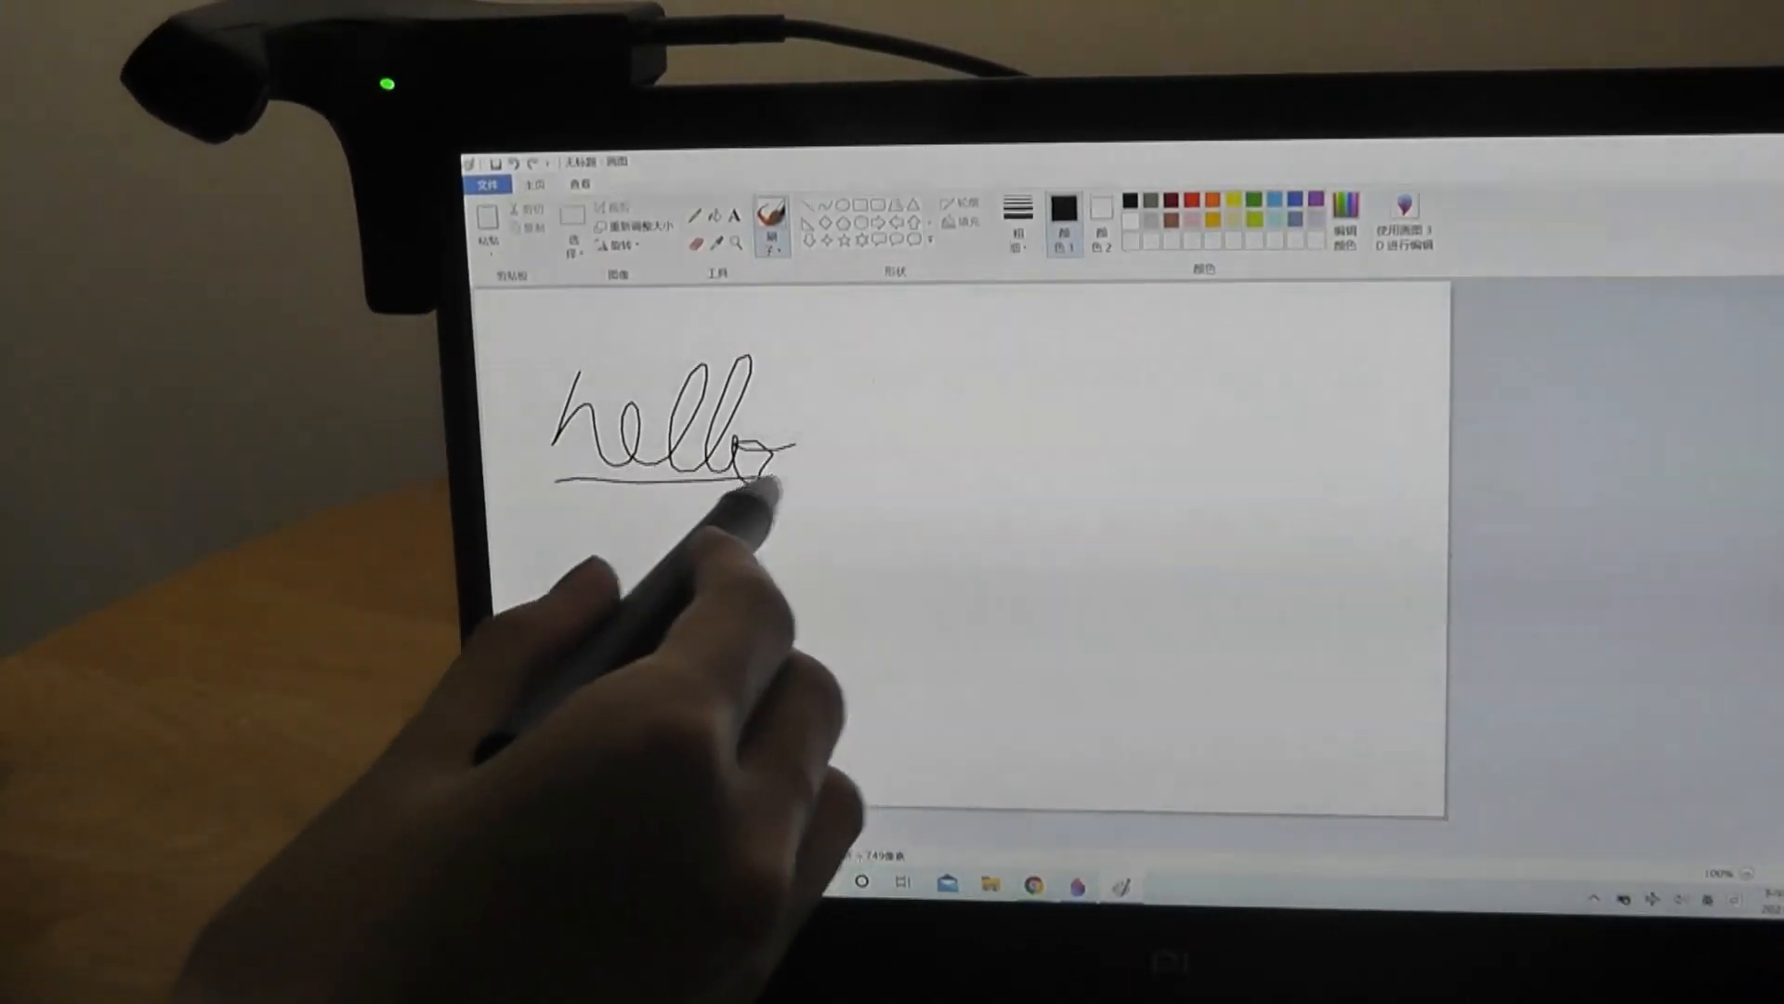
pyautogui.moveTo(603, 523); pyautogui.dragTo(740, 592)
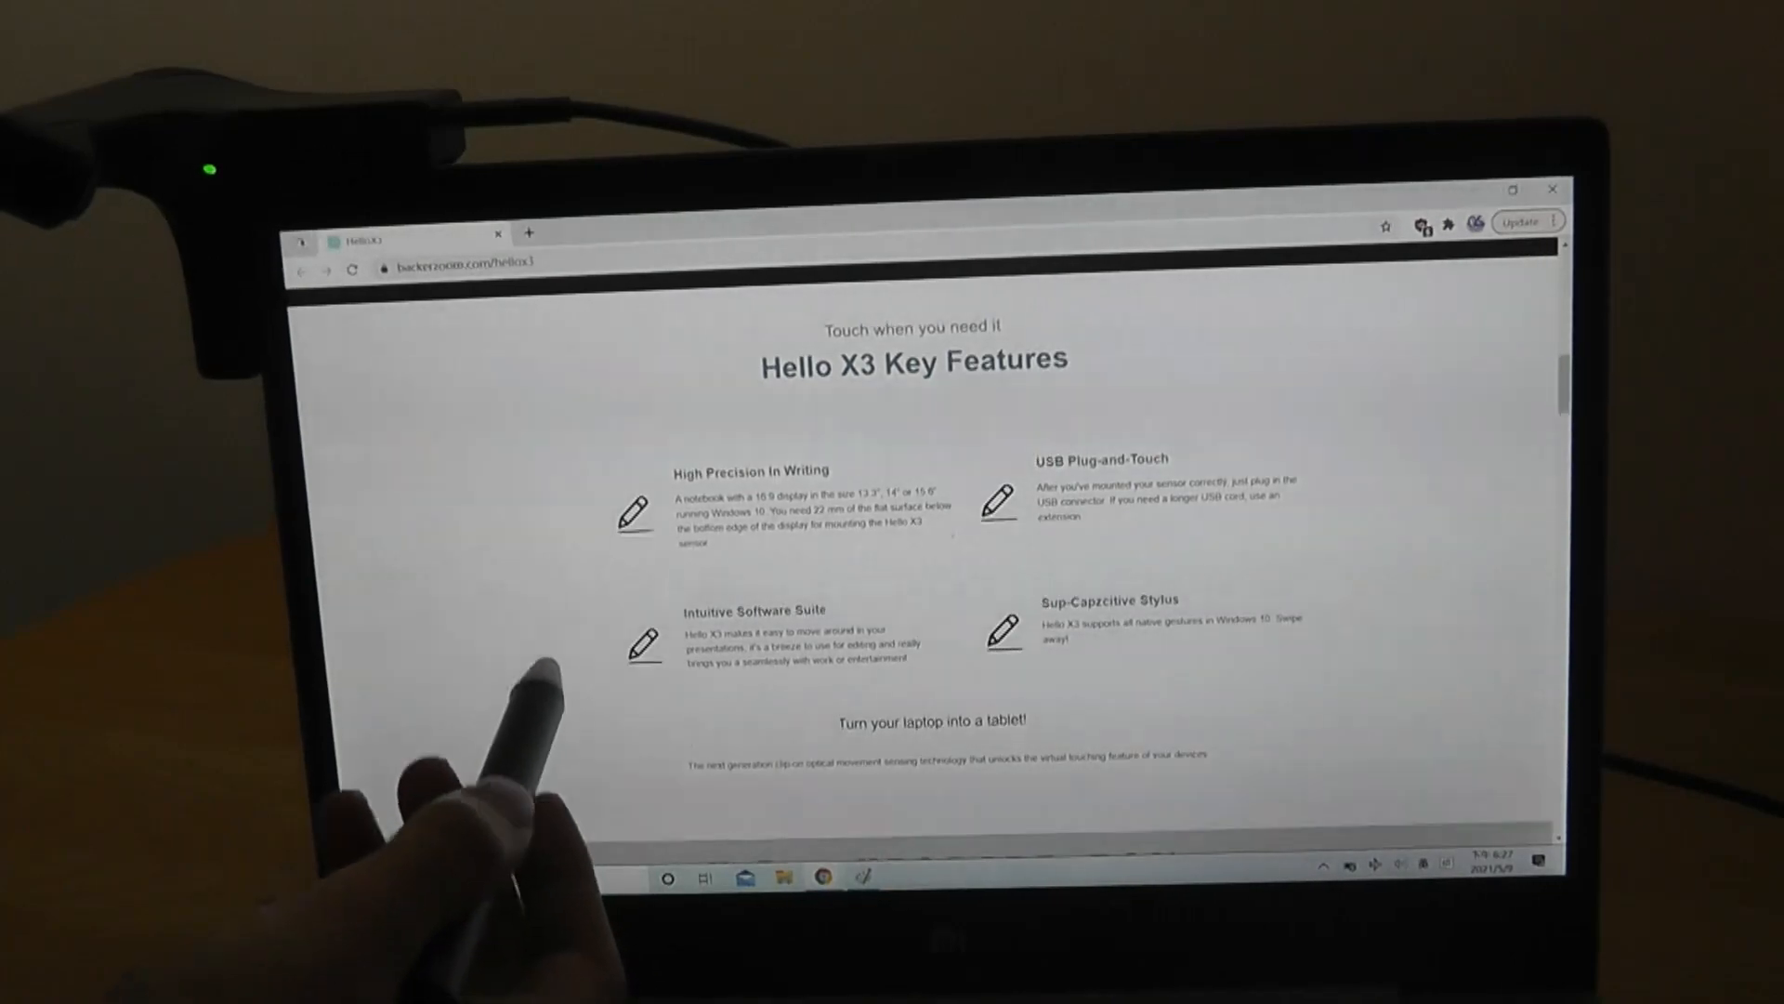
# - Scroll past the X-Pen upgrade and touch-mode sections to 'Bring your creativity to life'
pyautogui.scroll(-3)
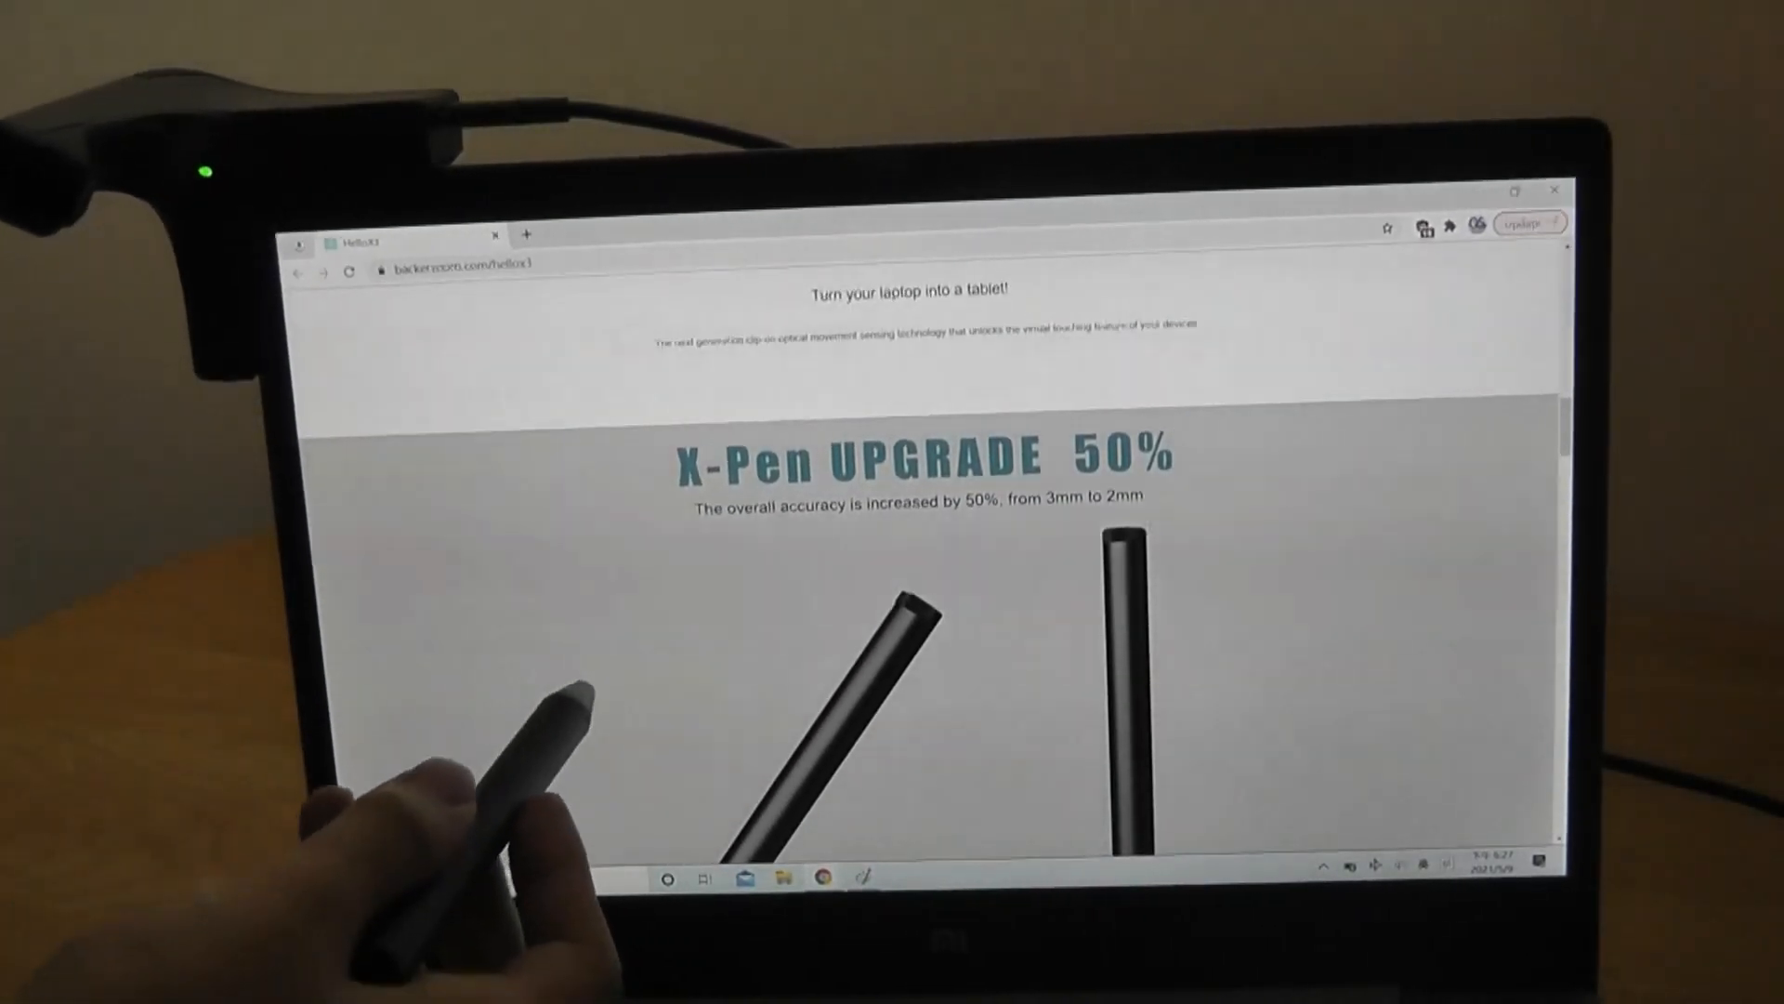
pyautogui.scroll(-3)
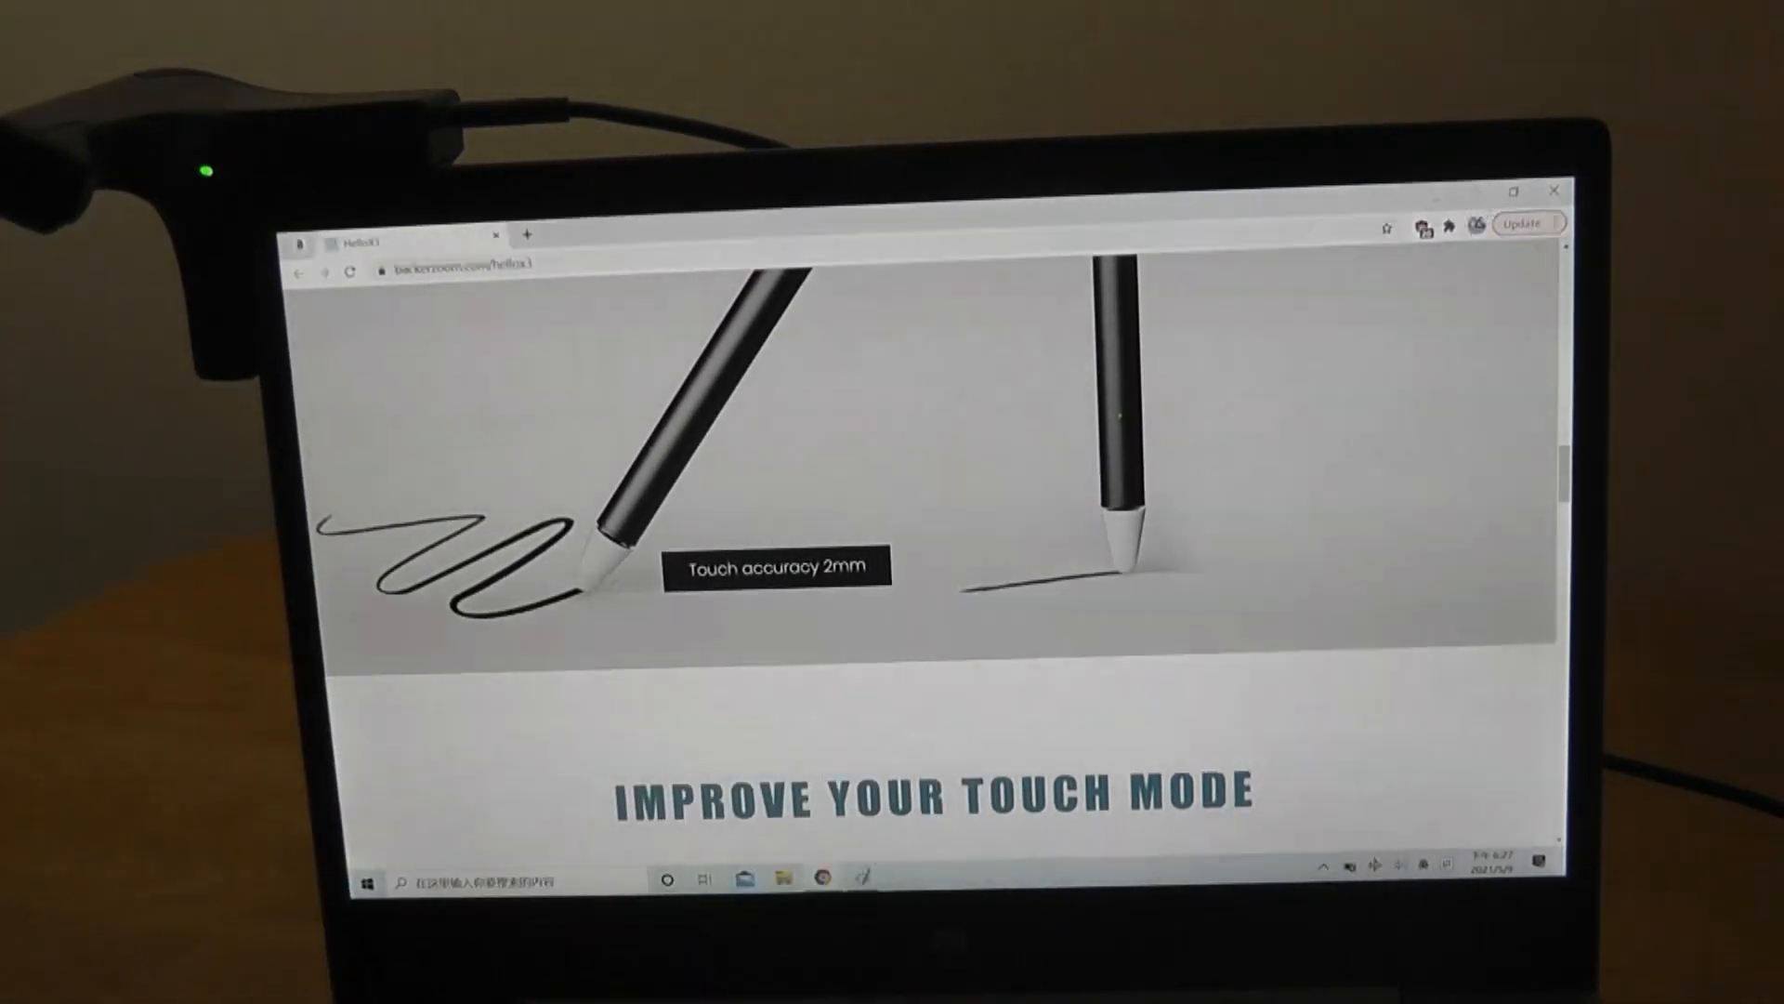
pyautogui.scroll(-3)
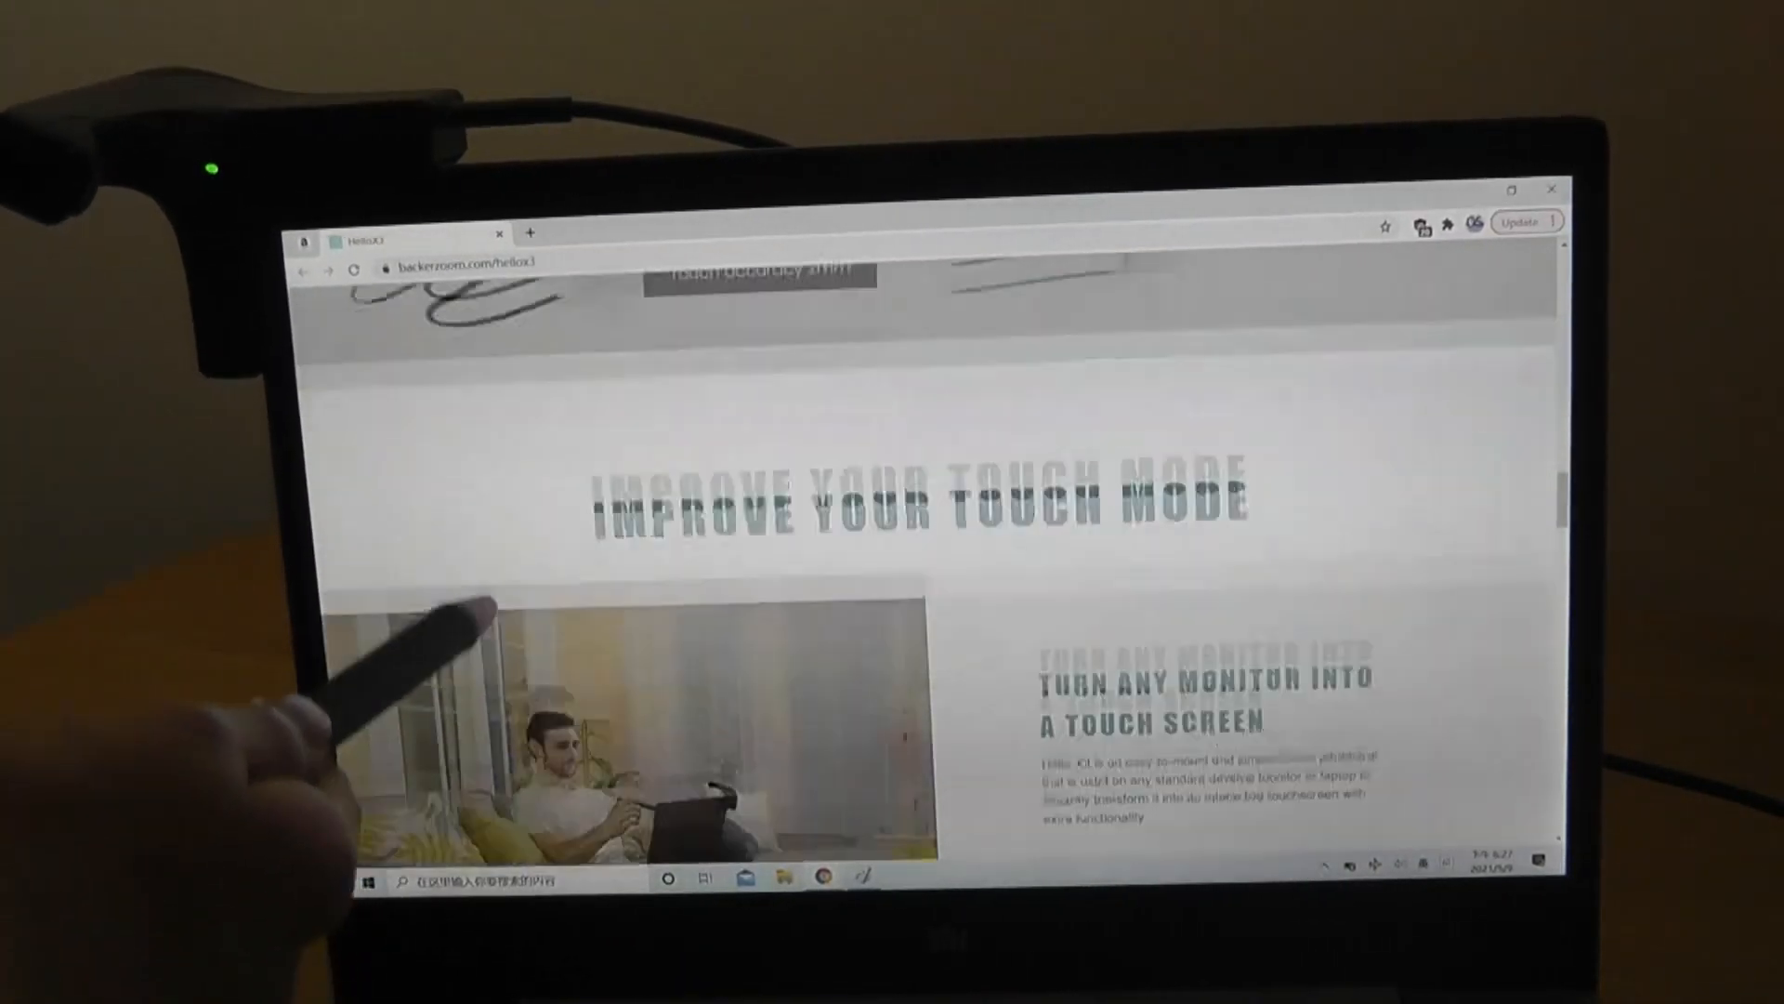
pyautogui.scroll(-3)
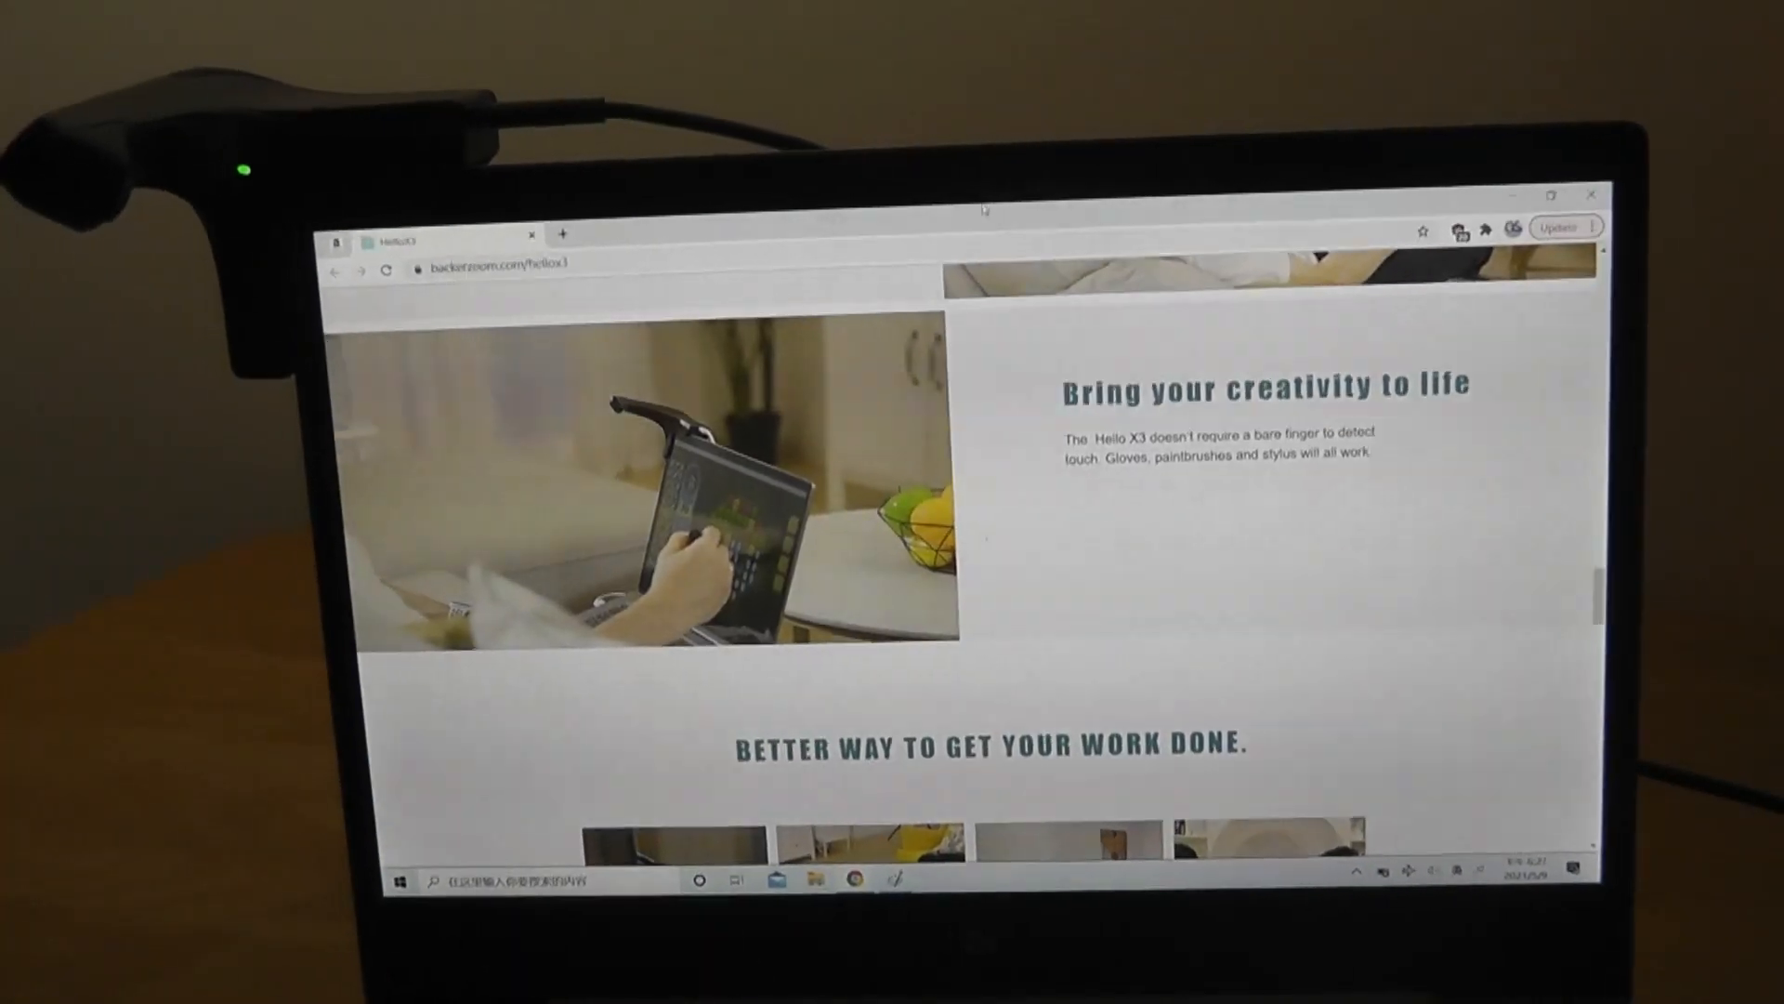